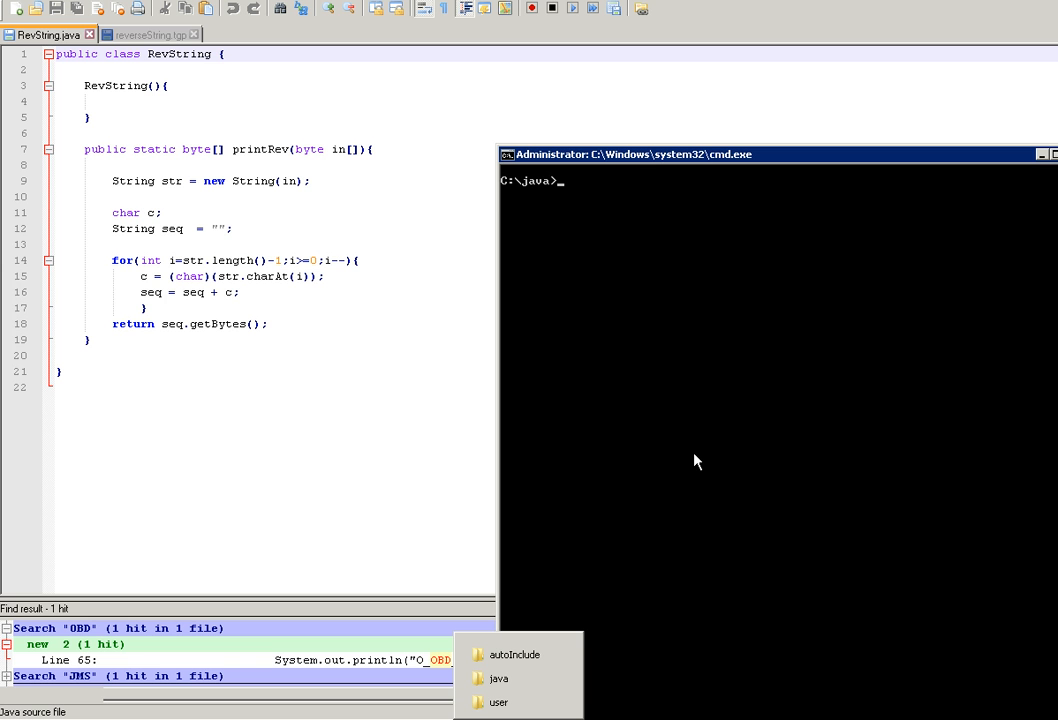
- Compile RevString.java with javac in C:\java
type("jar -cf RevString.jar RevString.class")
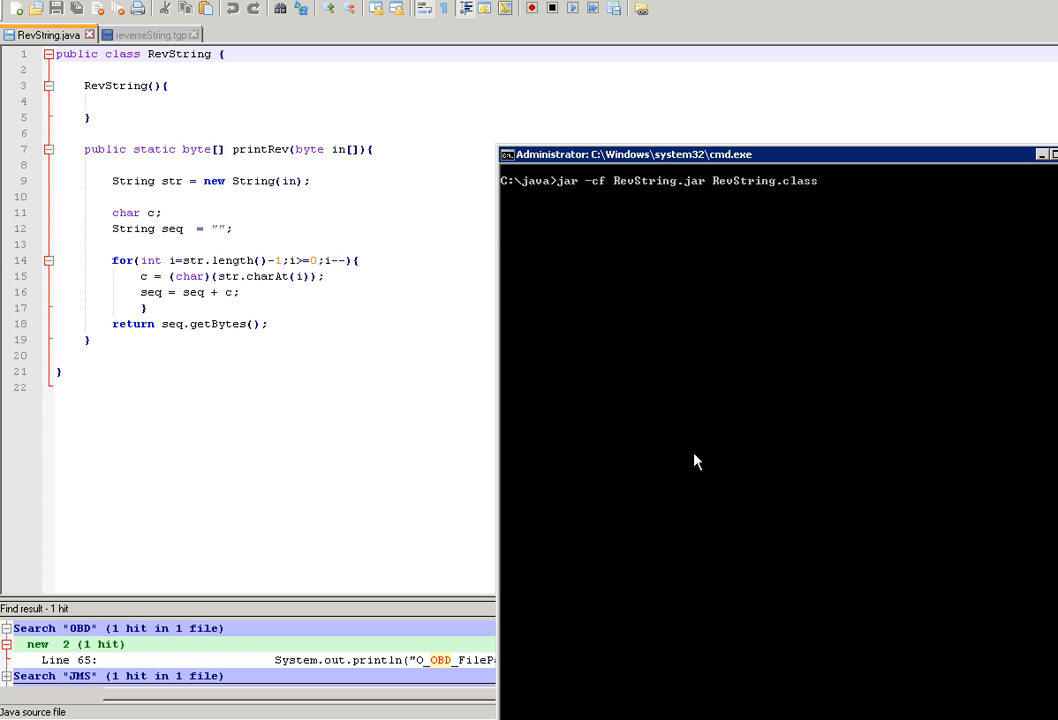
type("javac RevString.java")
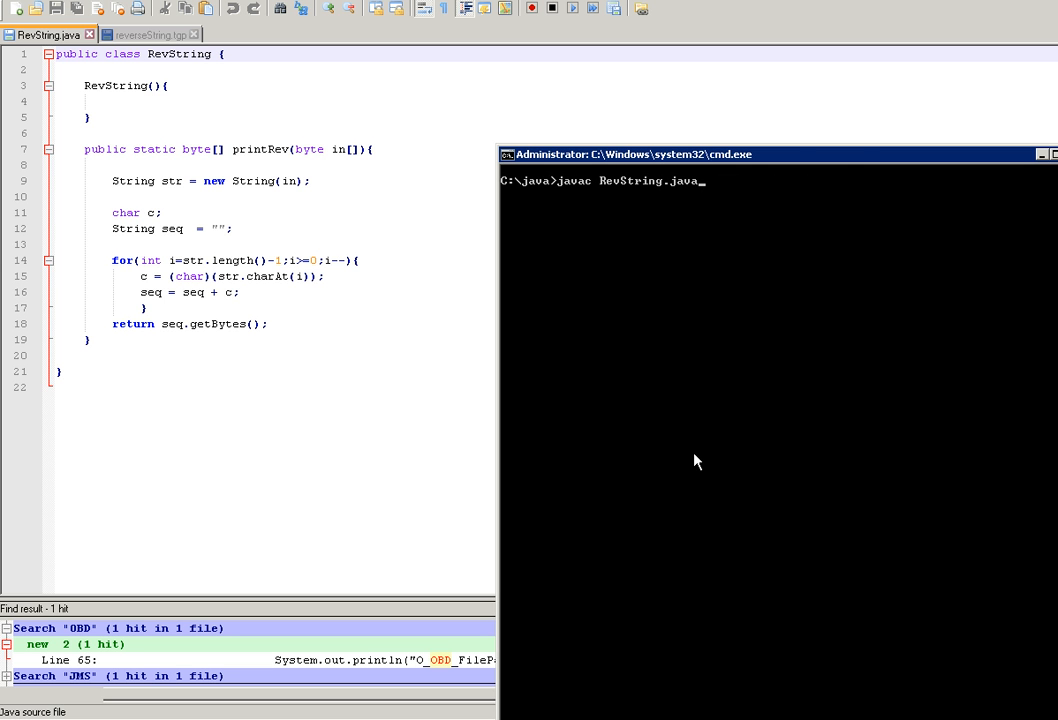
key("Return")
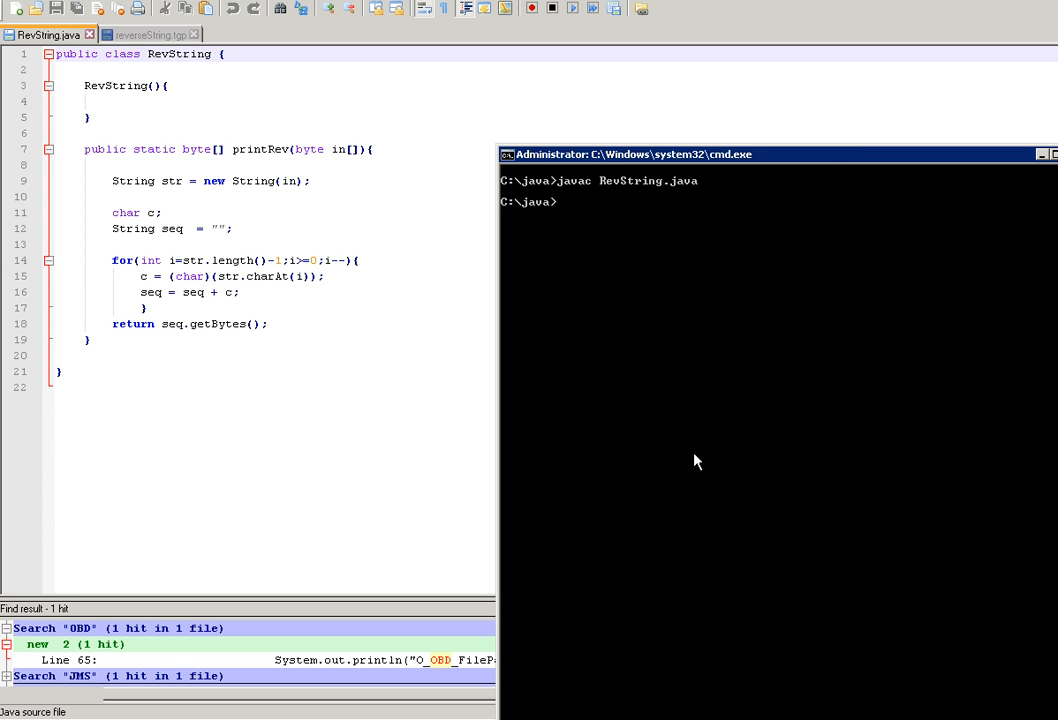
- Package RevString.class into RevString.jar with jar -cf
type("cls")
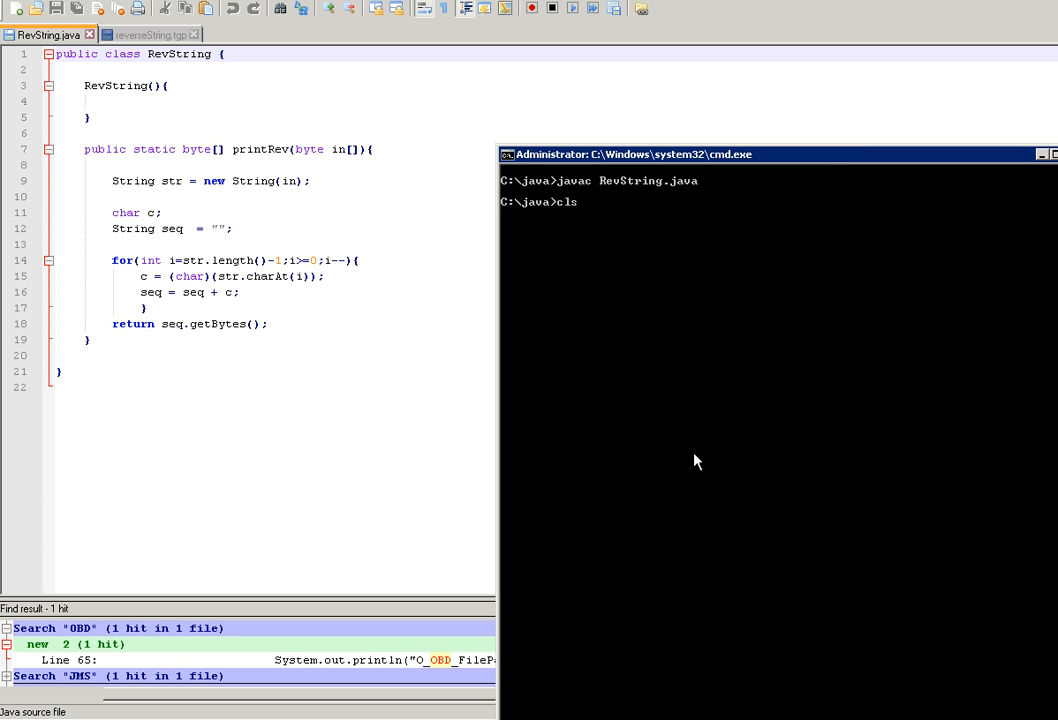
type("jar -cf RevString.jar RevString.class")
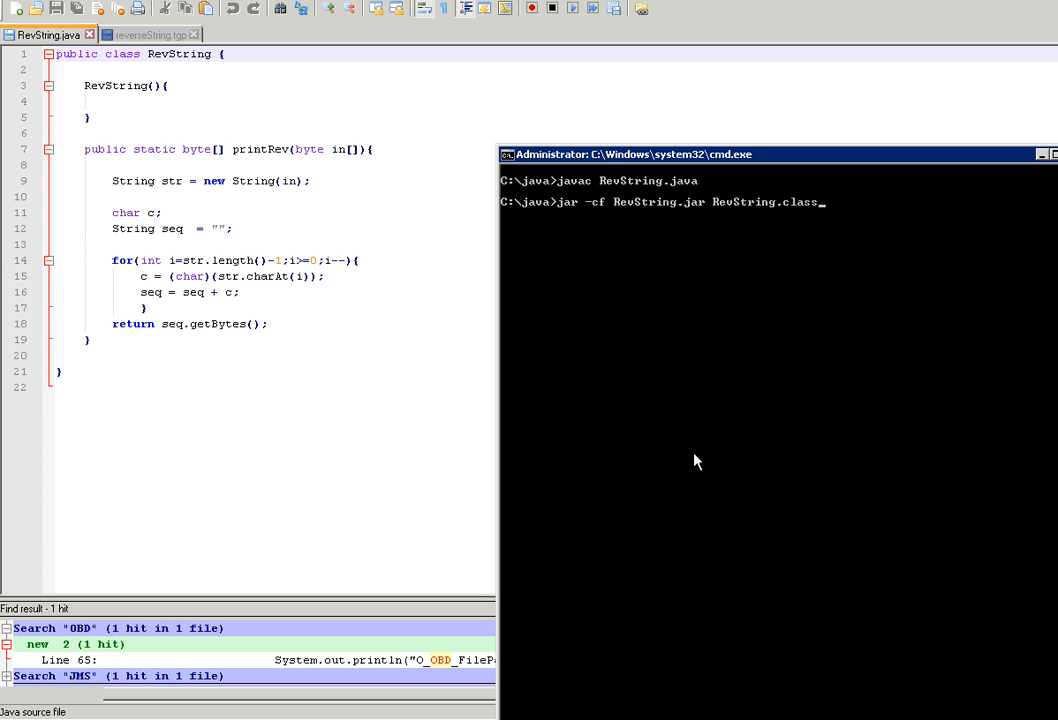
key("Return")
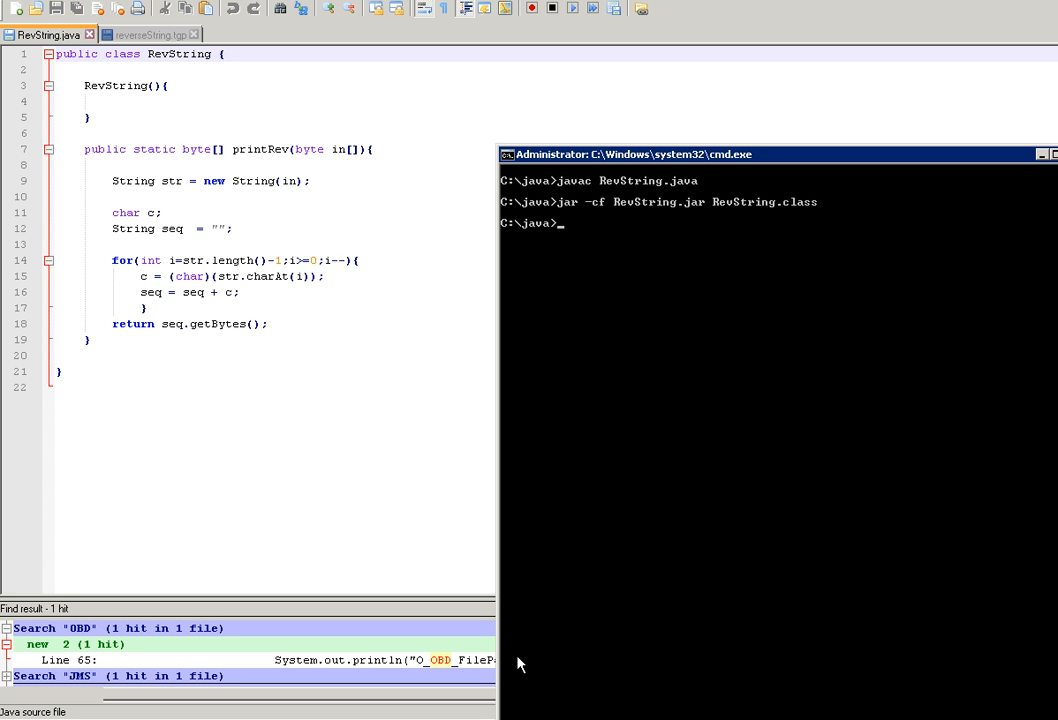
mouse_move(516, 680)
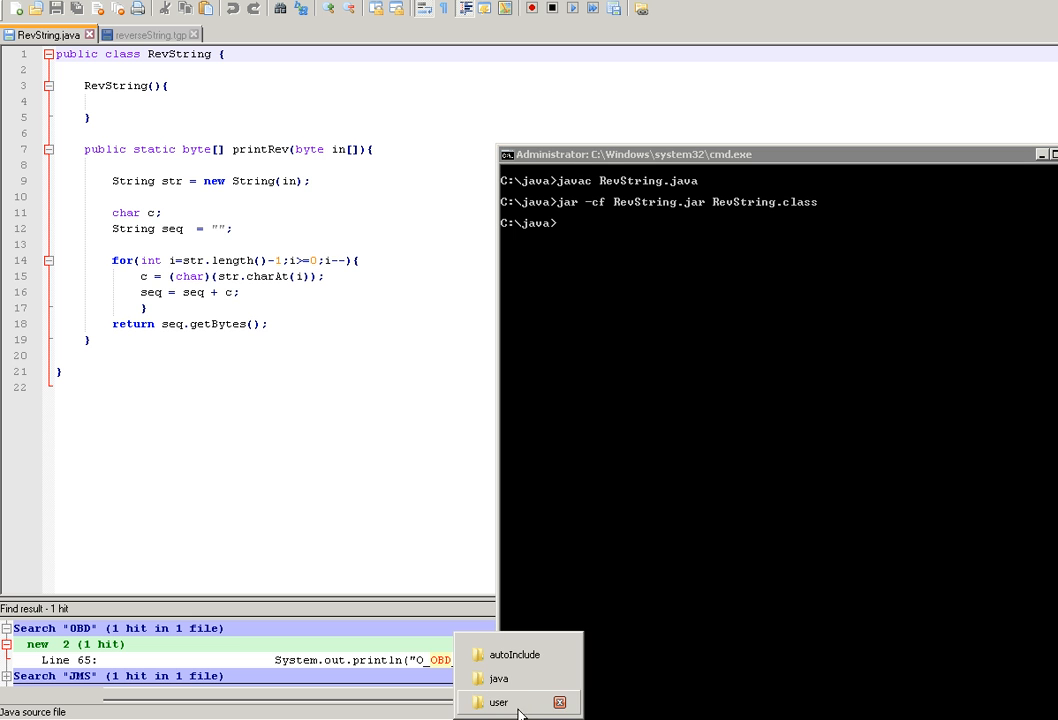
mouse_move(518, 688)
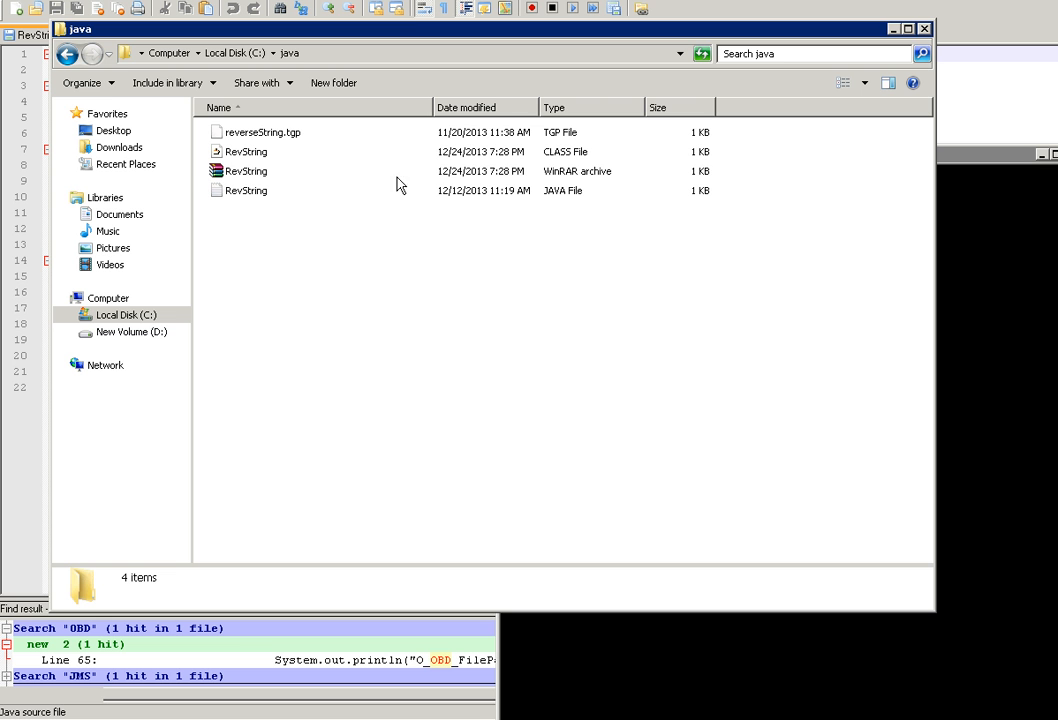
- Copy RevString.jar into the DT externLibs user folder, then select reverseString.tgp in C:\java
left_click(248, 172)
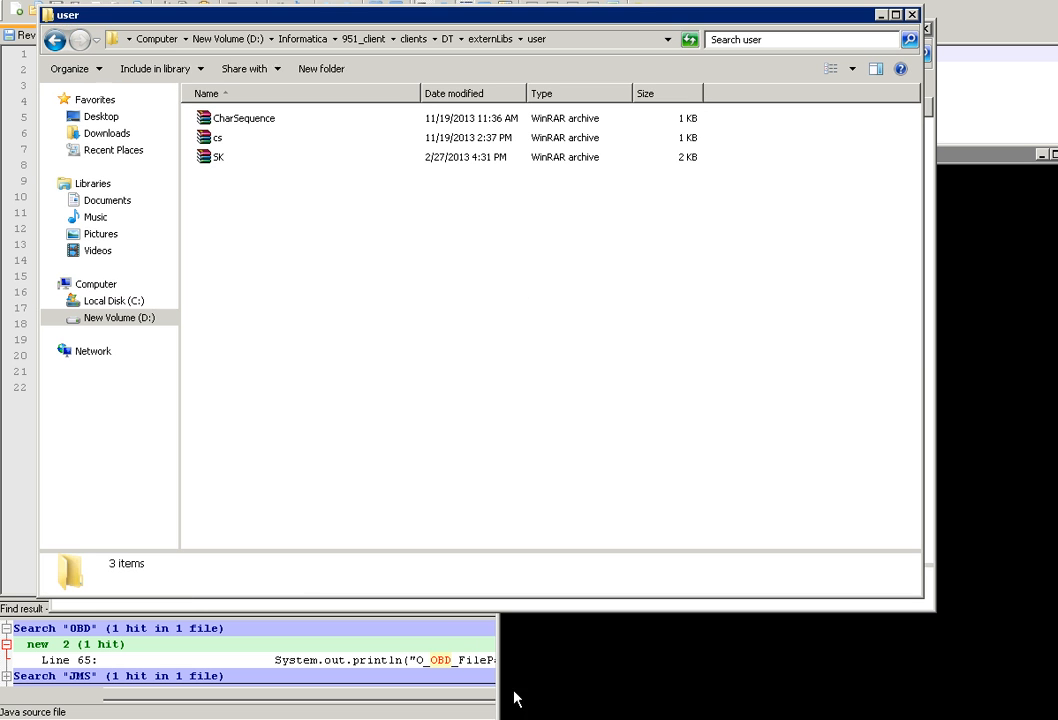
mouse_move(304, 292)
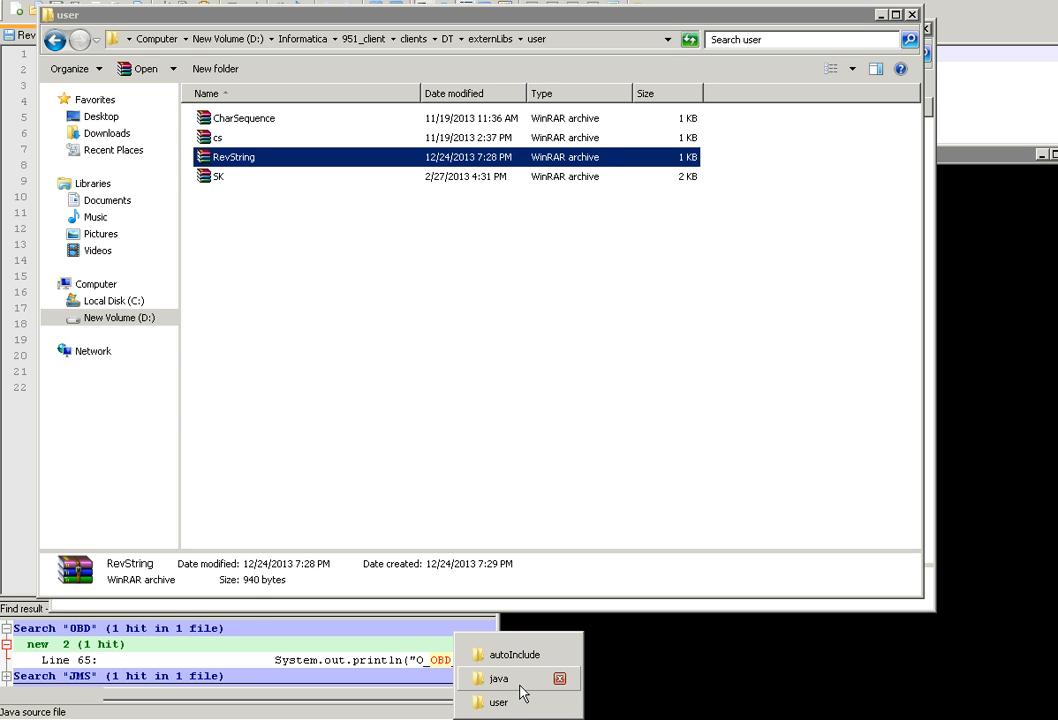
left_click(496, 678)
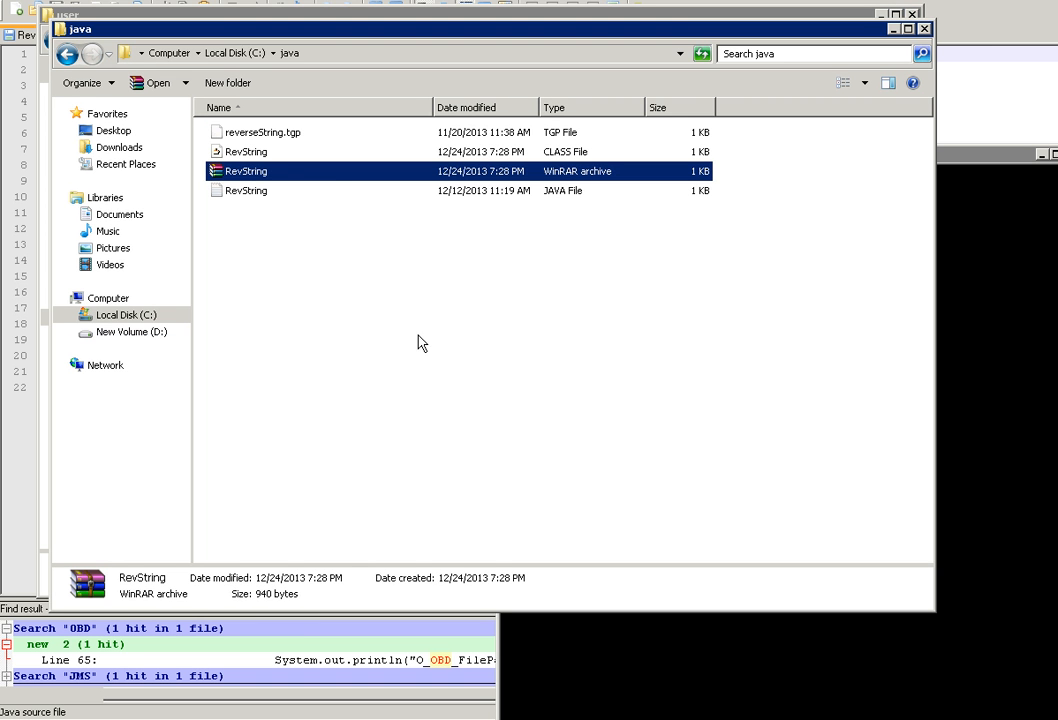
left_click(262, 132)
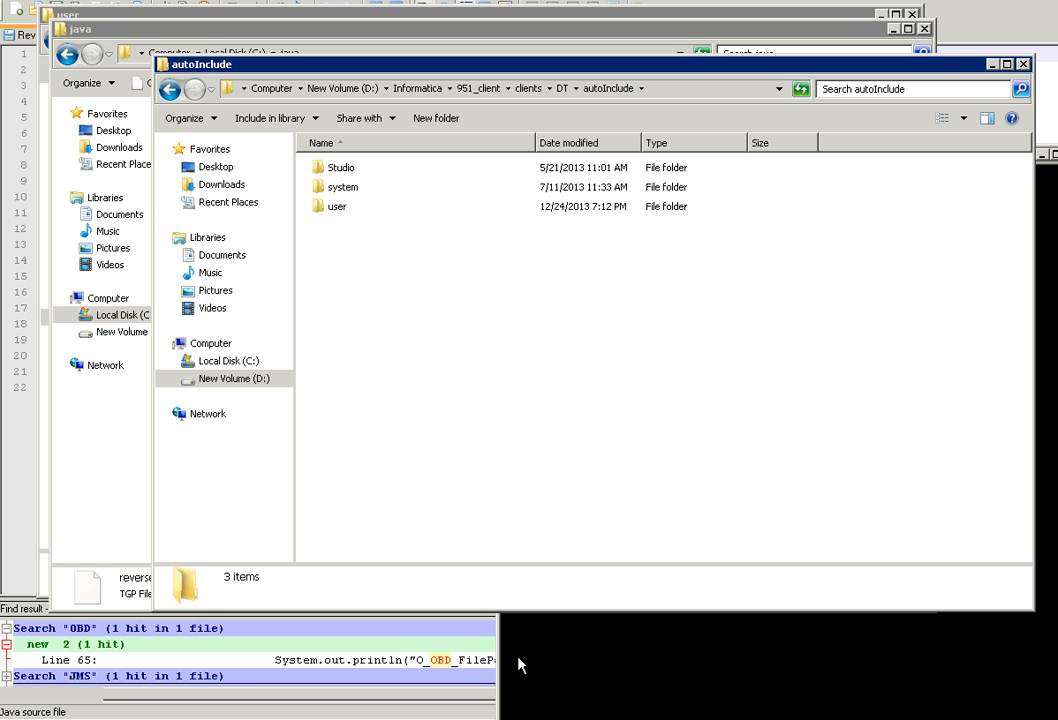
- Place reverseString.tgp in the DT autoInclude user folder and bring up its actions
double_click(338, 206)
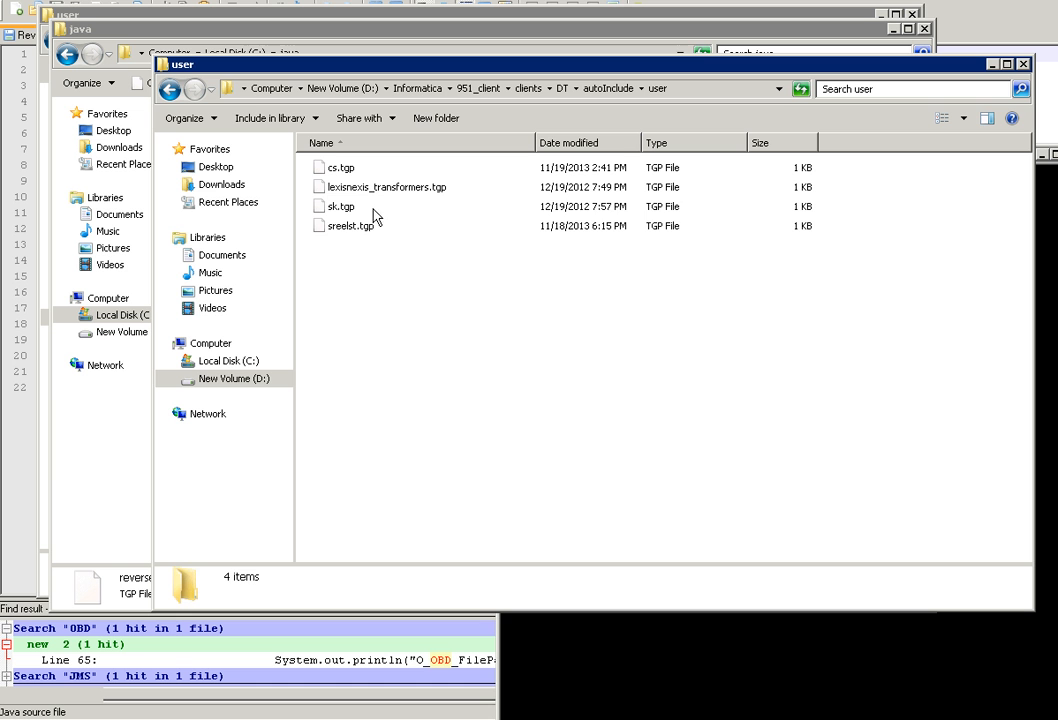
left_click(366, 206)
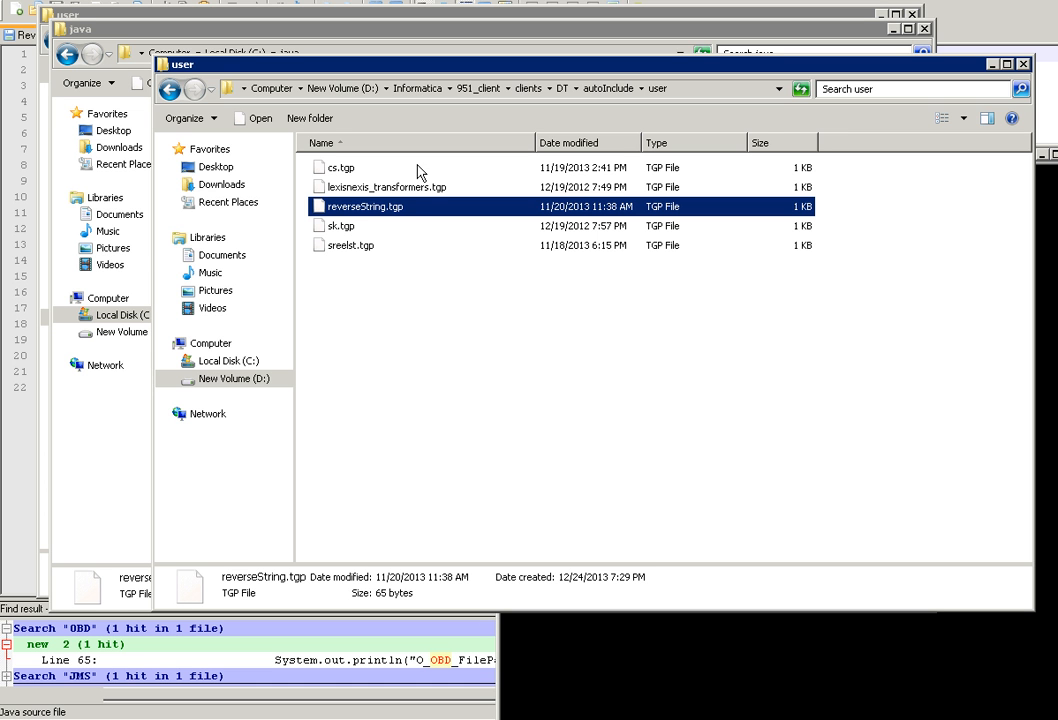
right_click(364, 206)
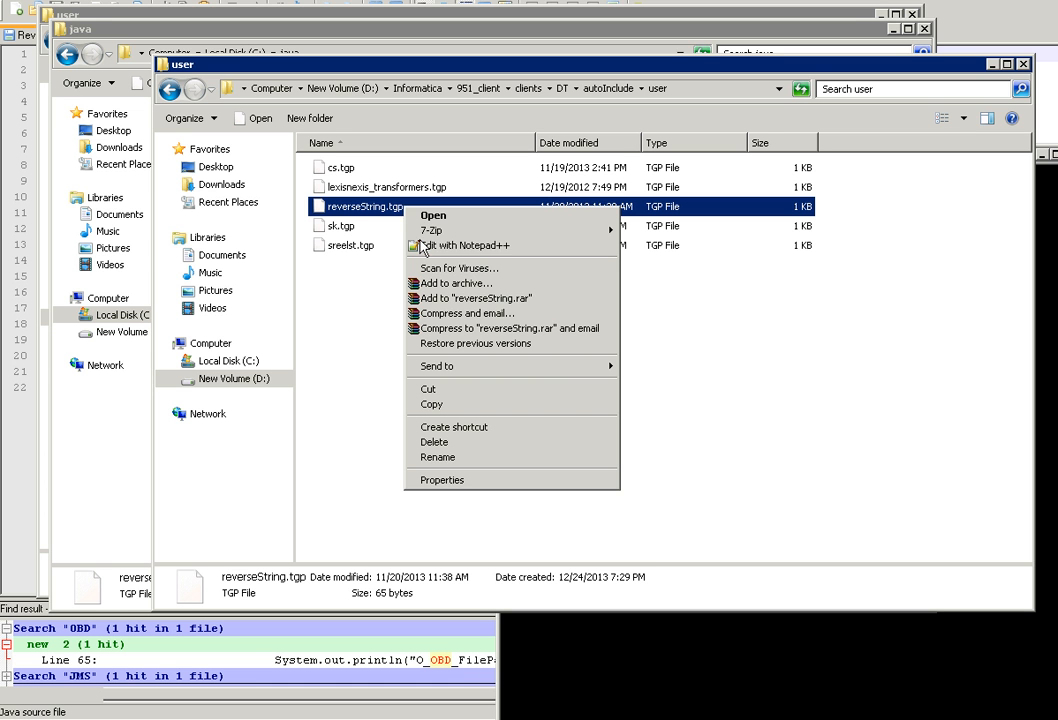
left_click(464, 244)
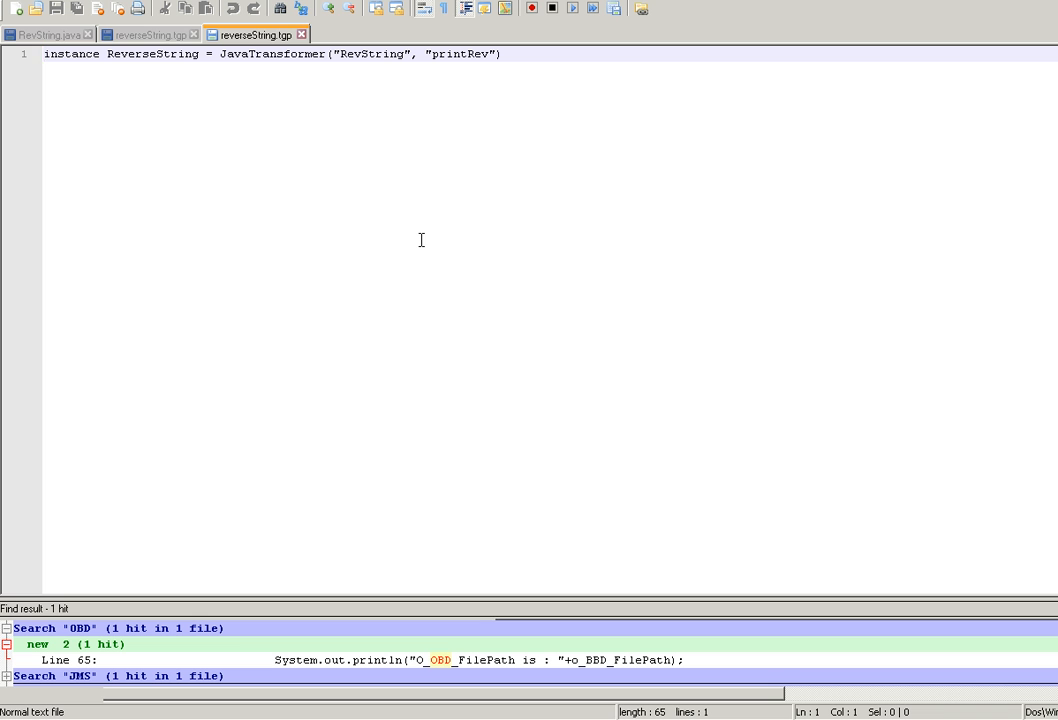
mouse_move(196, 60)
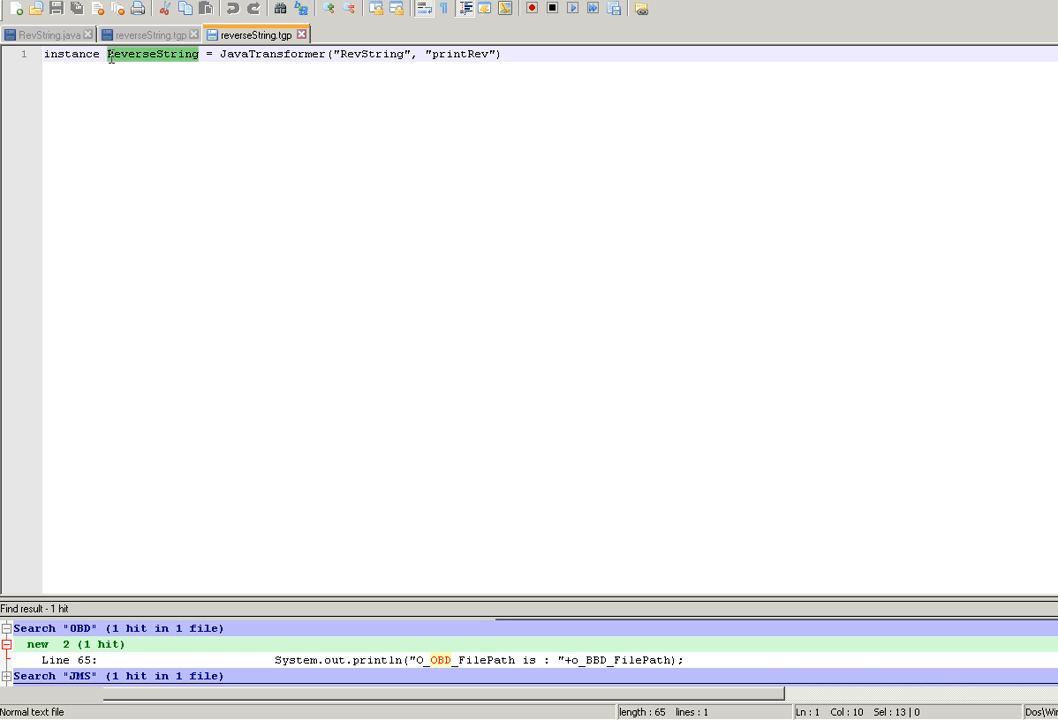
mouse_move(390, 46)
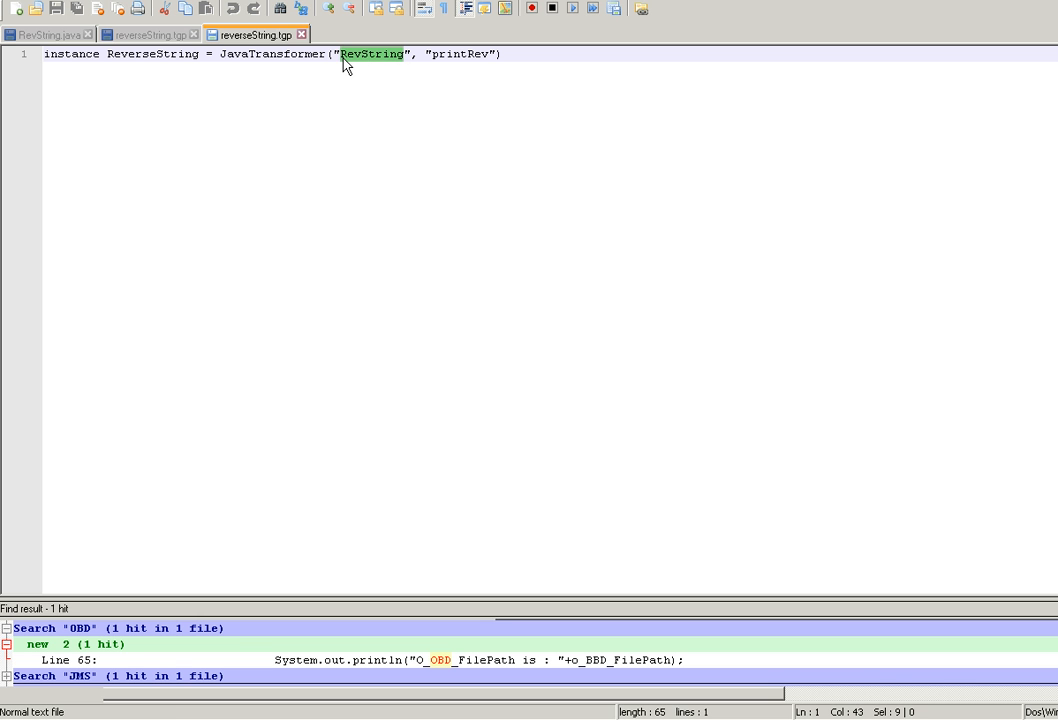
left_click(488, 54)
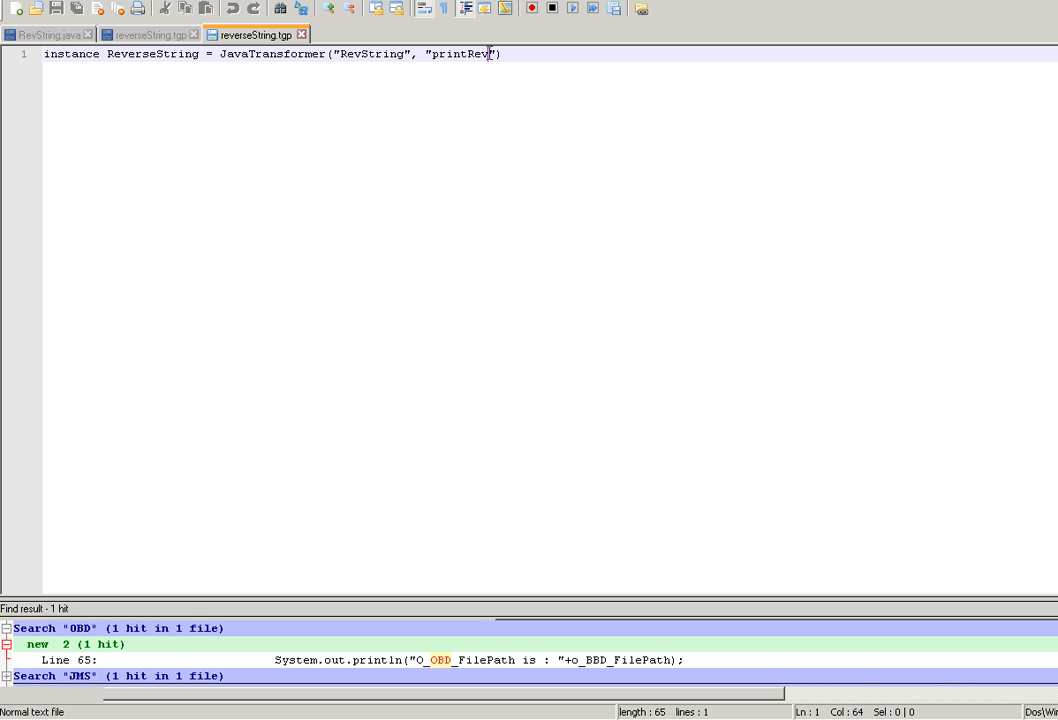
double_click(460, 54)
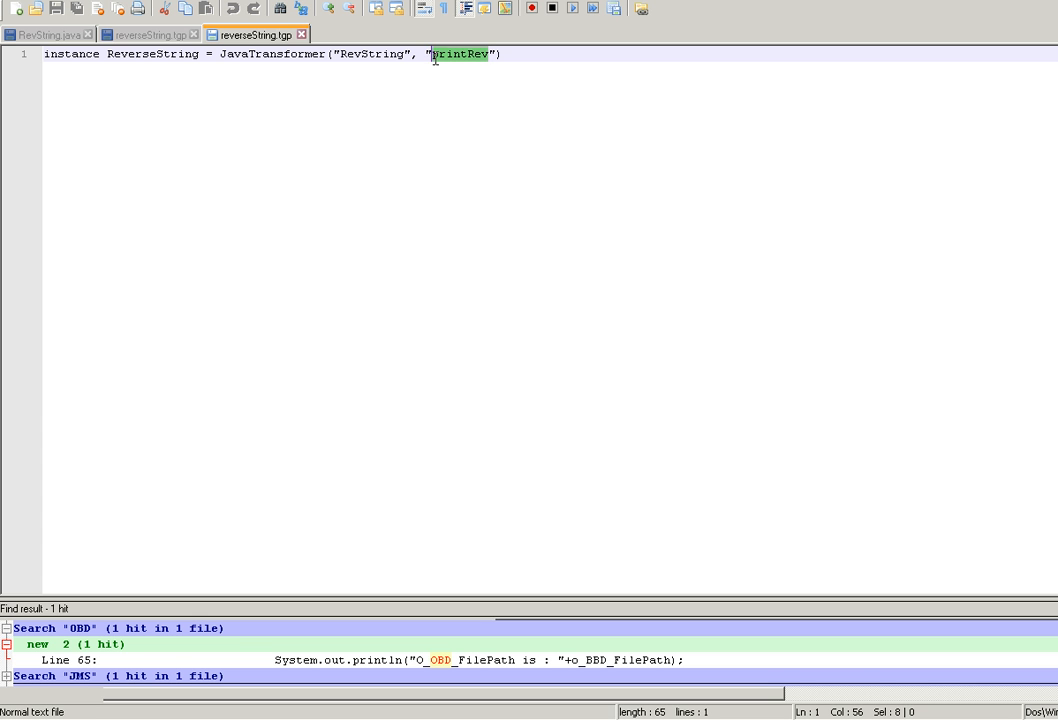
mouse_move(492, 390)
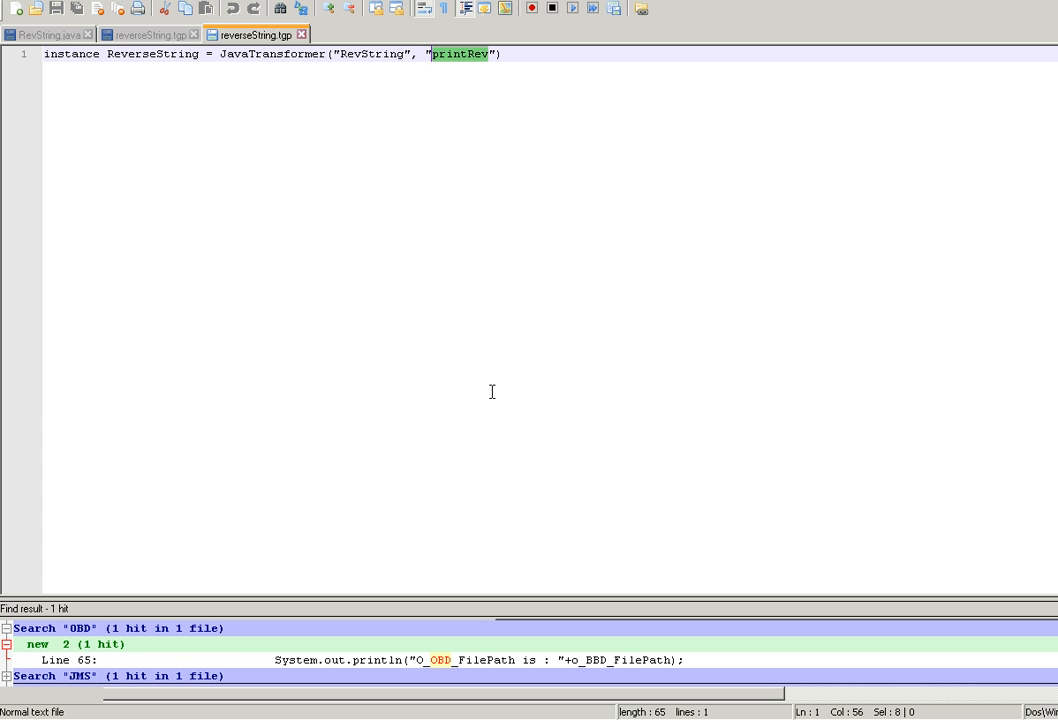
mouse_move(368, 570)
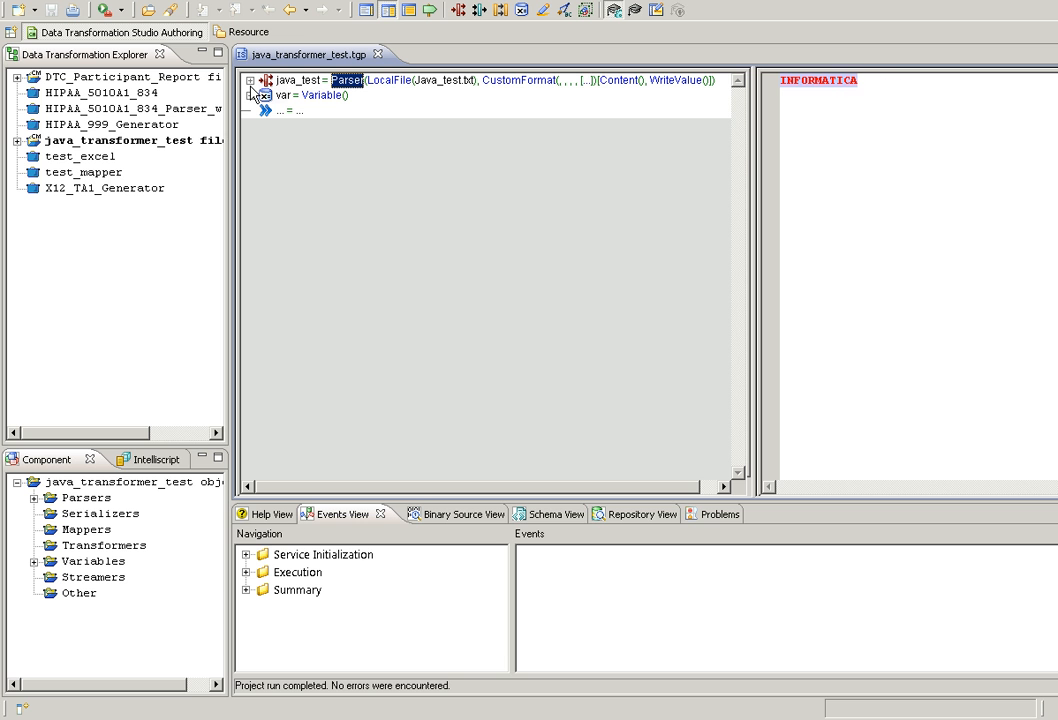
- Change java_test's default transformer from HtmlEntitiesToASCII to ReverseString
left_click(252, 80)
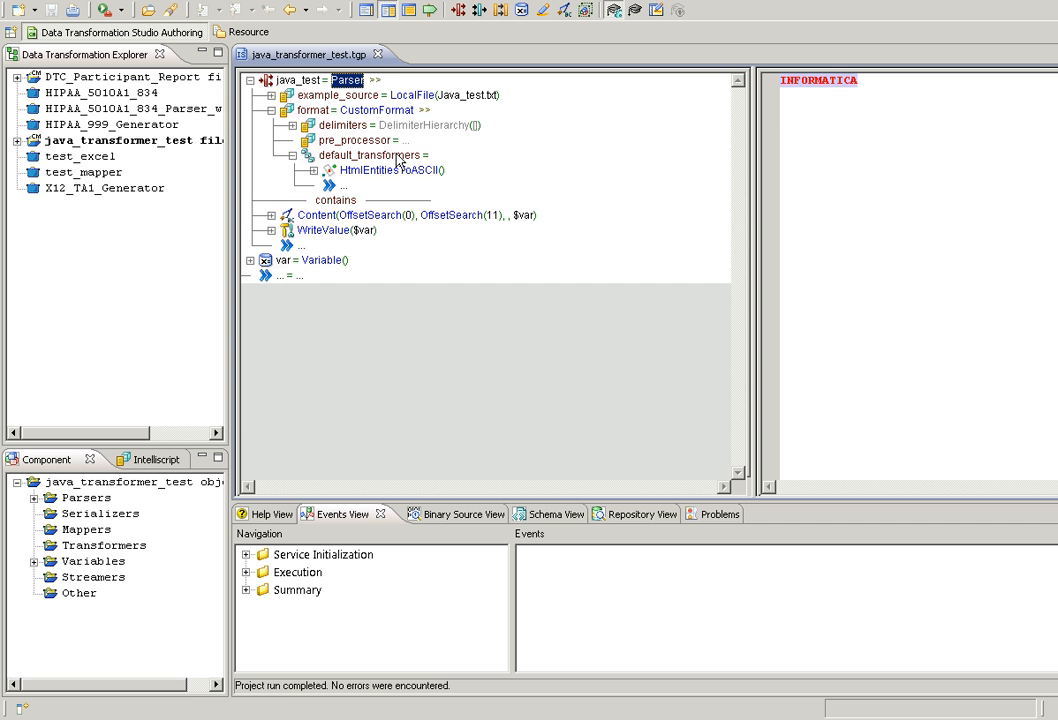
mouse_move(388, 176)
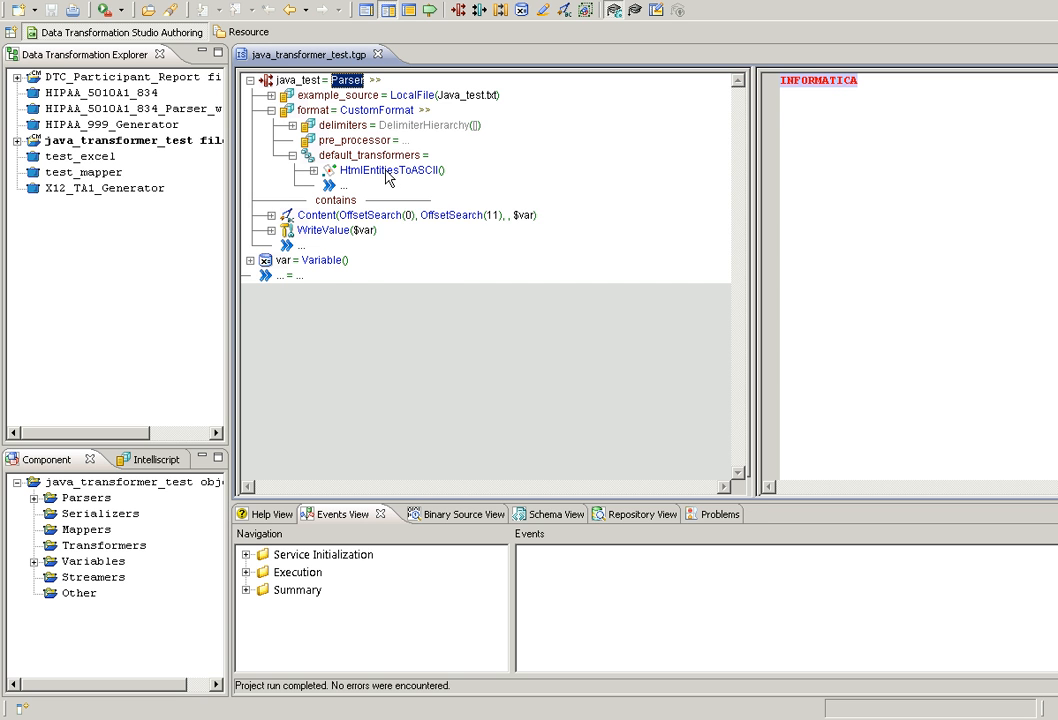
left_click(390, 170)
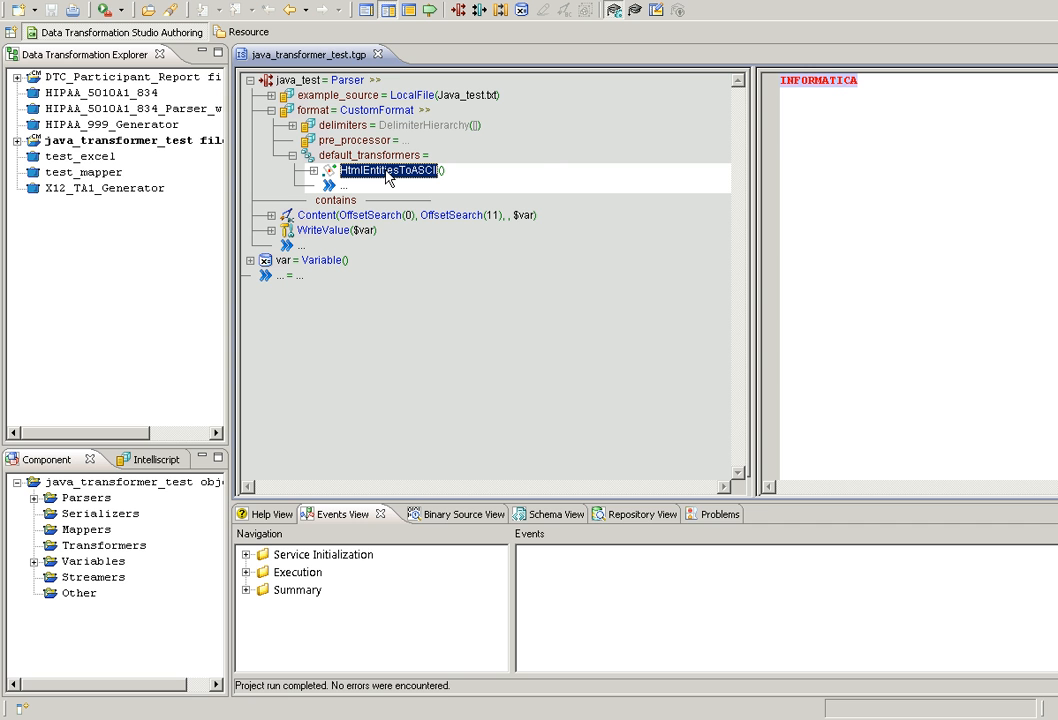
left_click(390, 170)
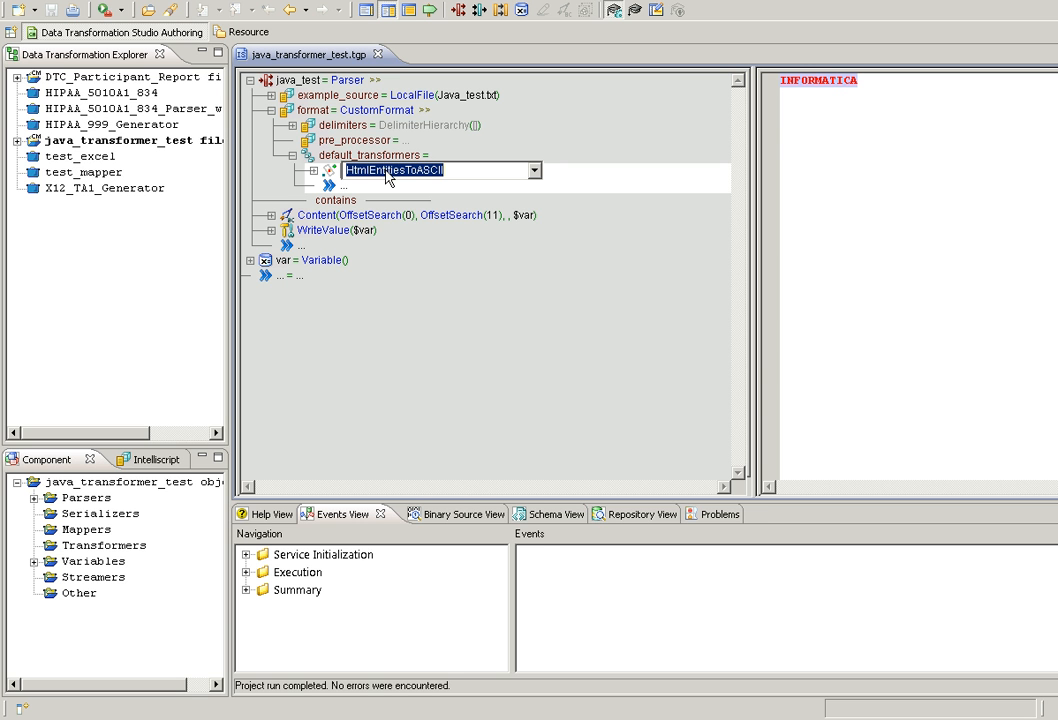
left_click(534, 170)
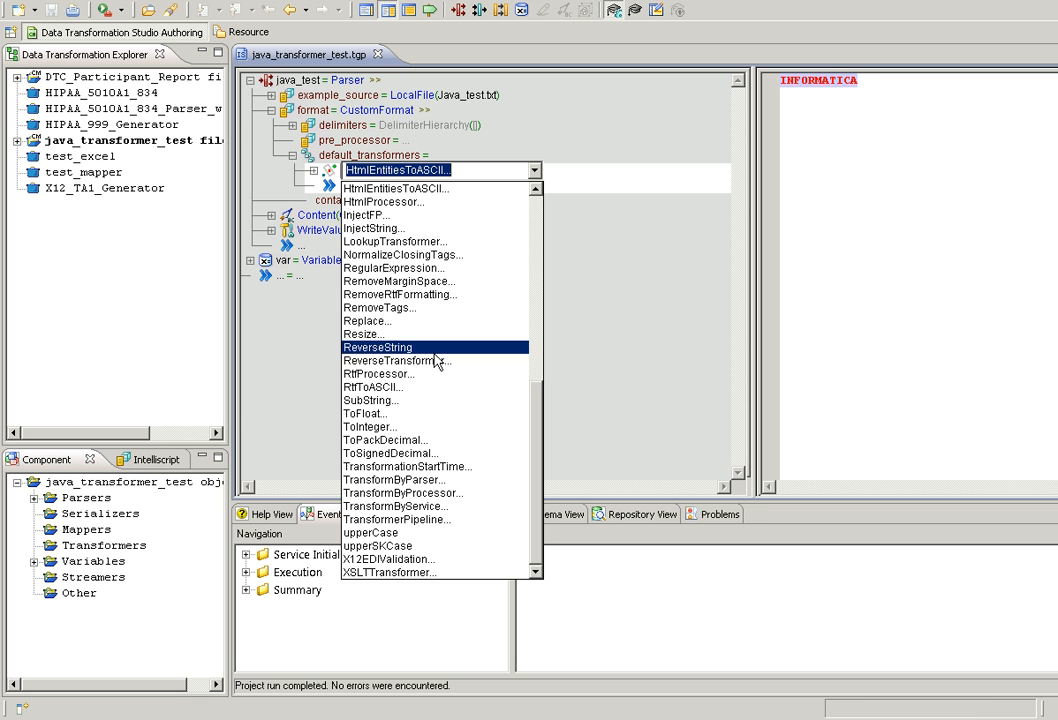
left_click(376, 348)
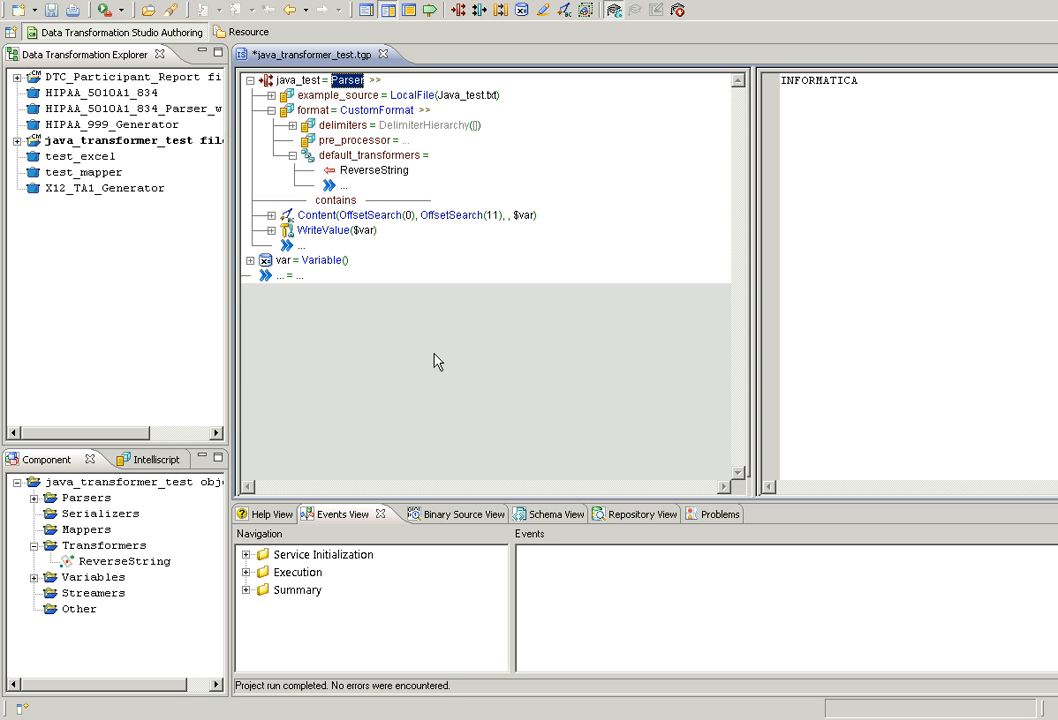
mouse_move(420, 338)
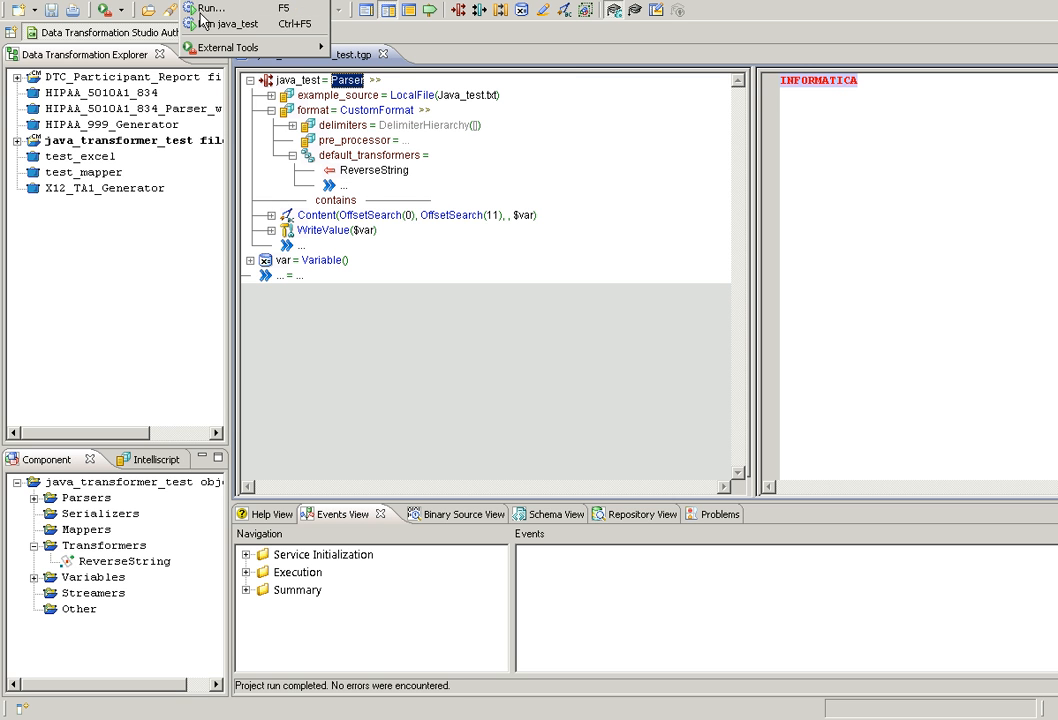
- Run the java_test parser and expand the java_transformer_test project folders
left_click(236, 24)
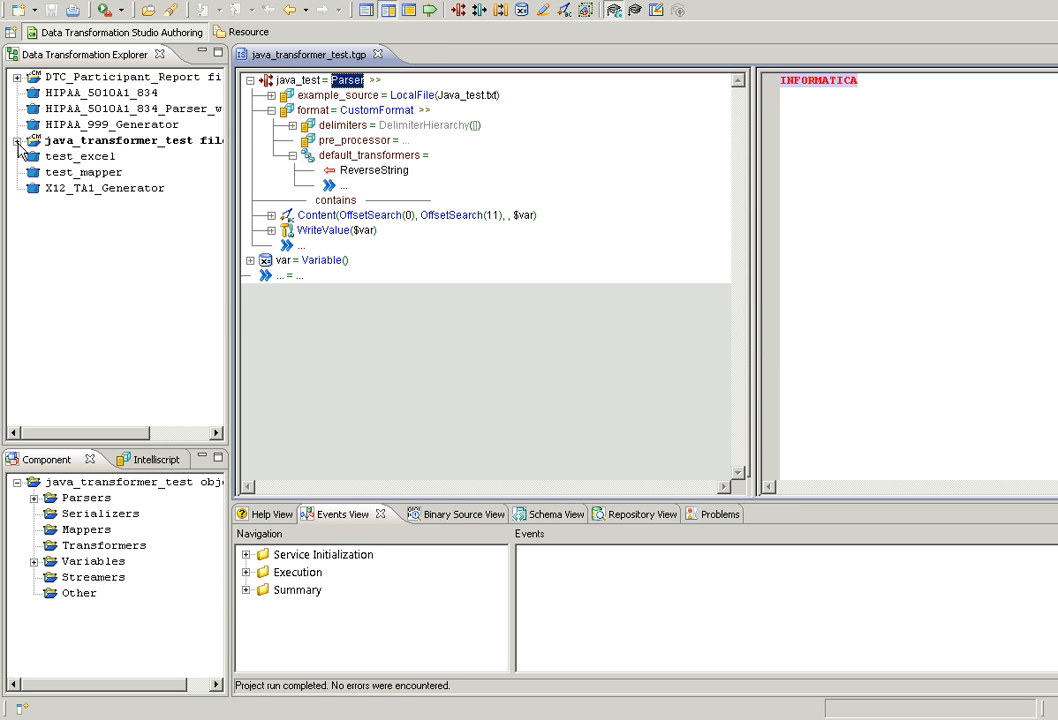
left_click(18, 140)
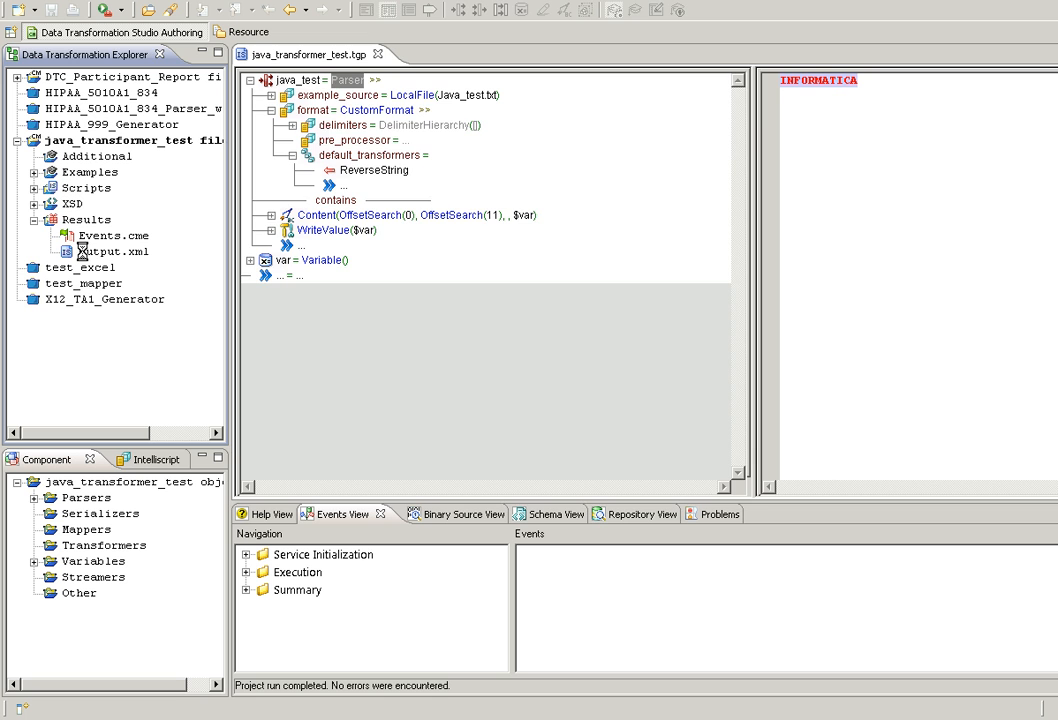
- View Results > output.xml showing the var value ACITAMROFNI, INFORMATICA reversed
double_click(114, 252)
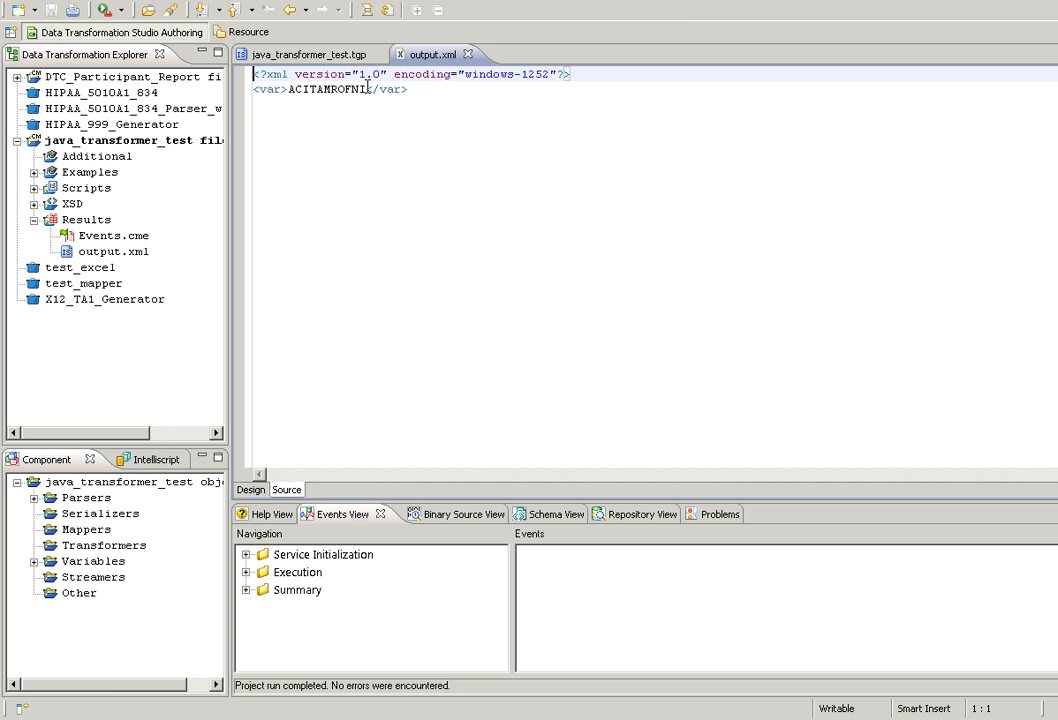
double_click(336, 88)
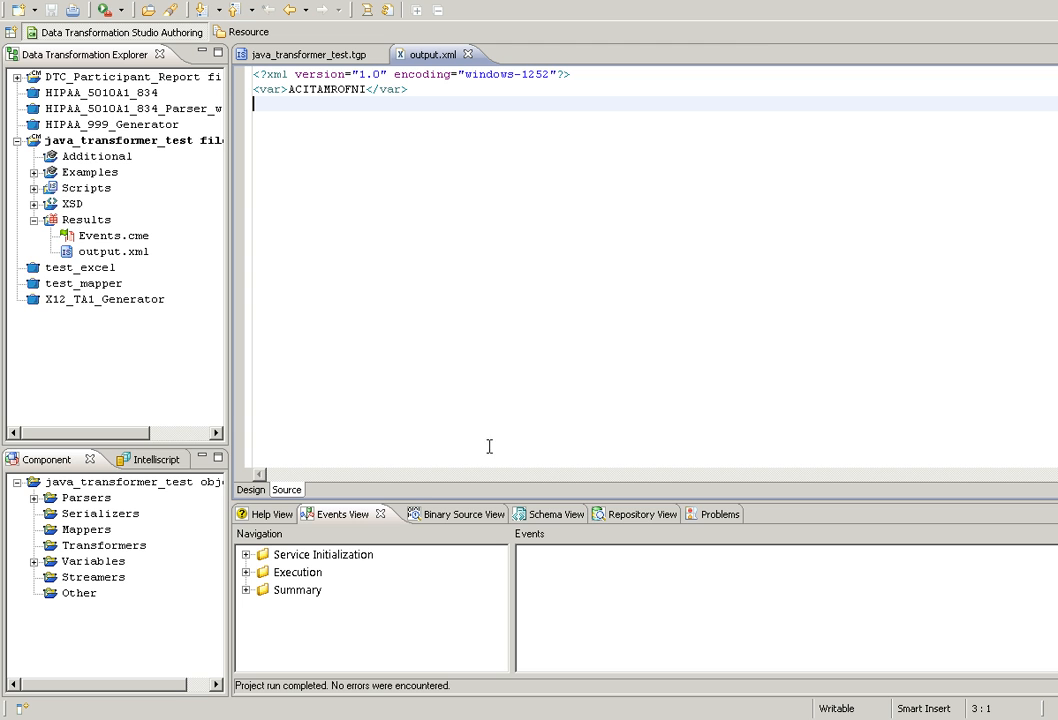
mouse_move(772, 50)
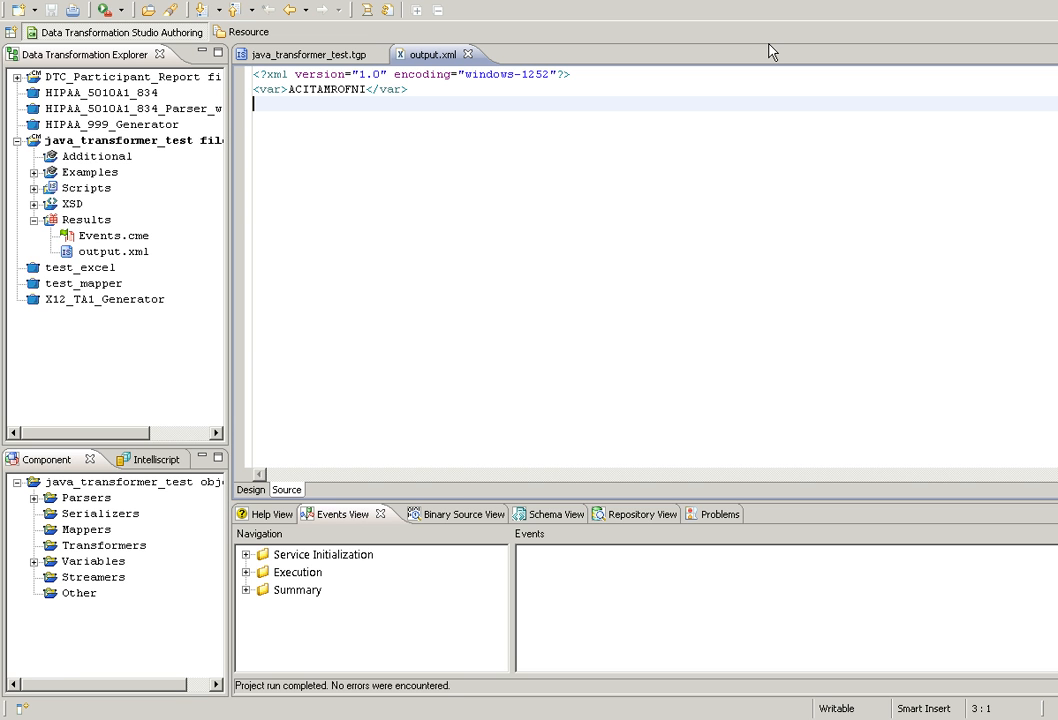